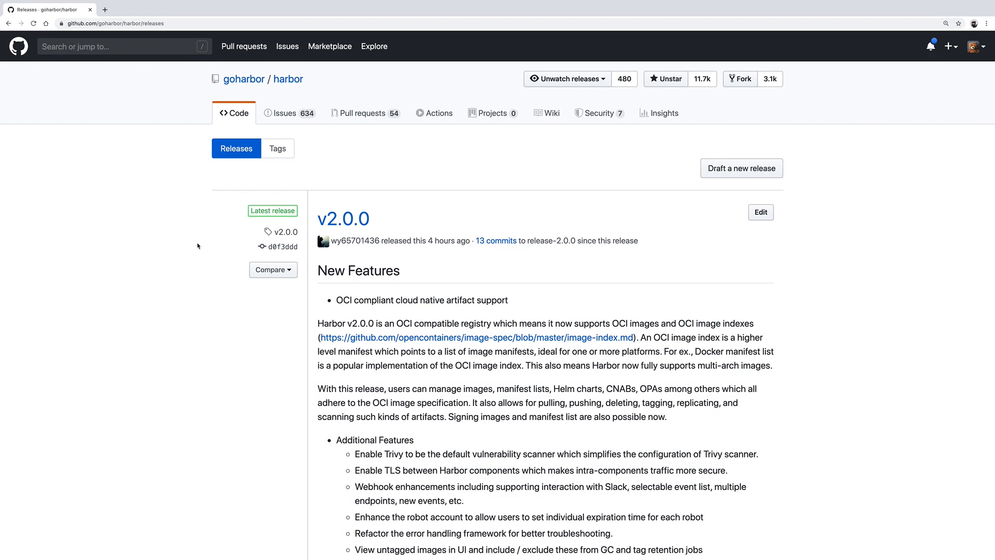
mouse_move(596, 291)
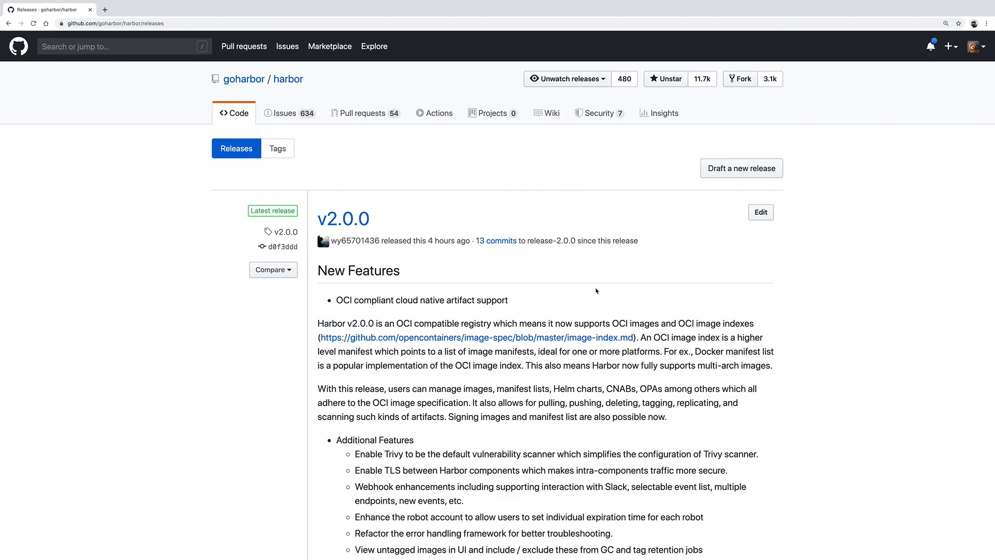
Step: Scroll through the Harbor v2.0.0 release notes to the Assets download list
scroll("down", 3)
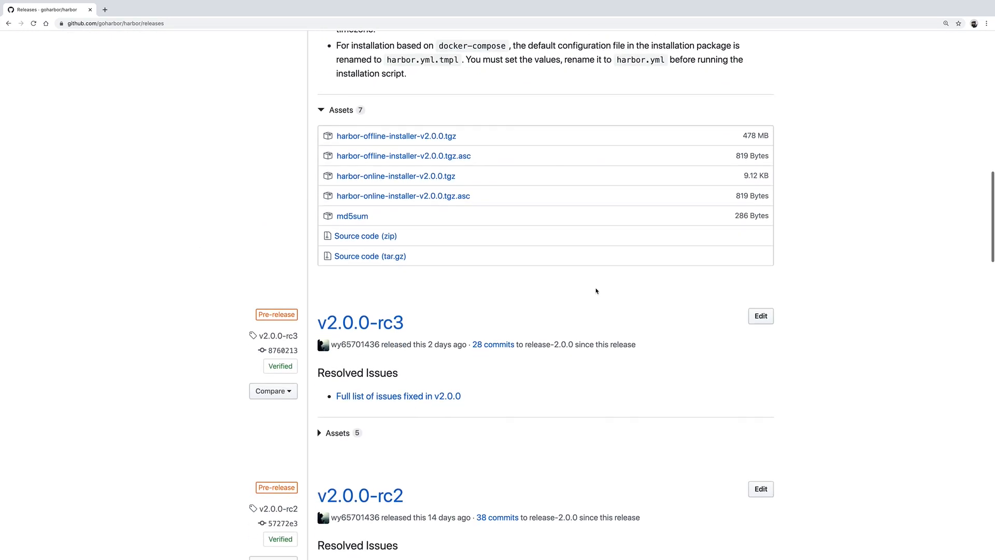
scroll("up", 3)
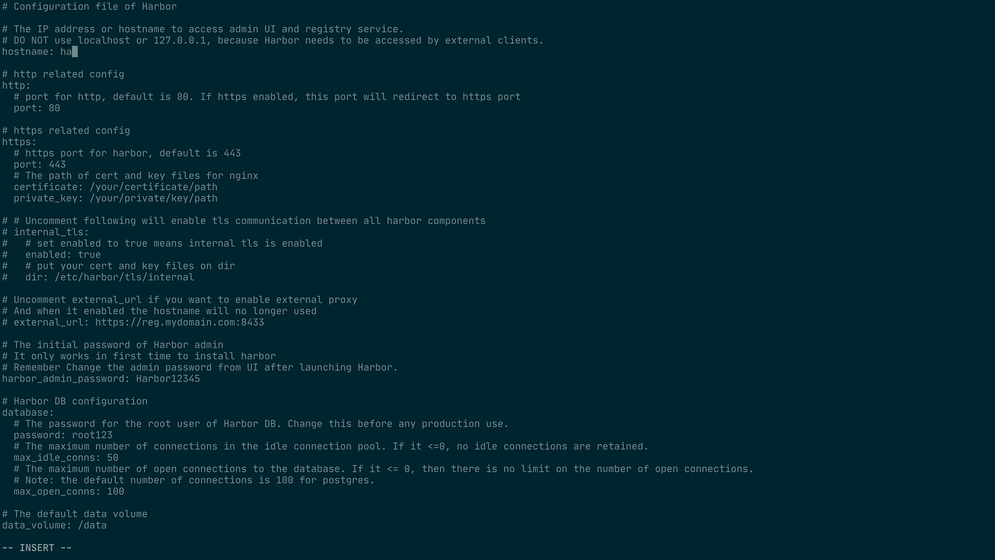
Step: Set the hostname to harbor.domain and data_volume to /Users/dpacak/tmp/harbor
type("rbor.domain")
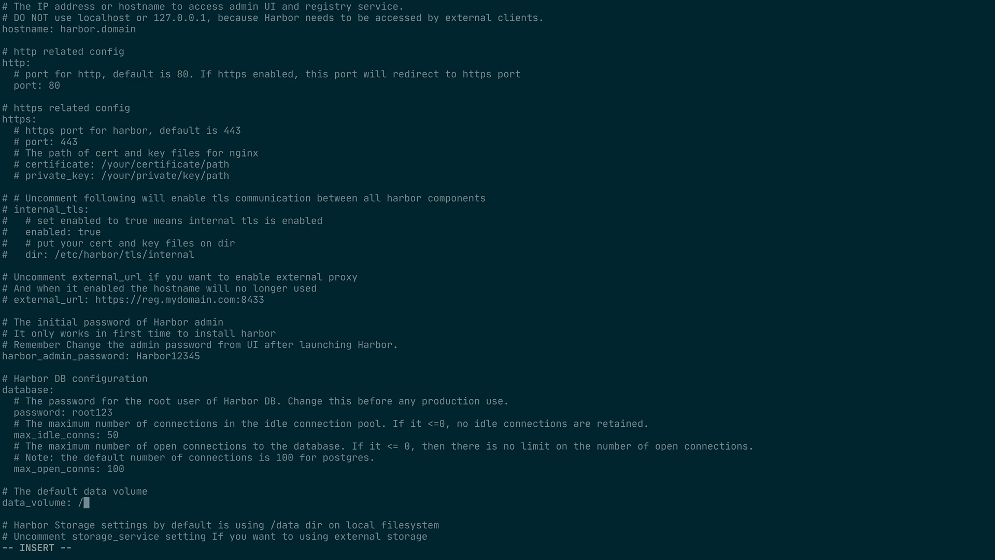
type("User")
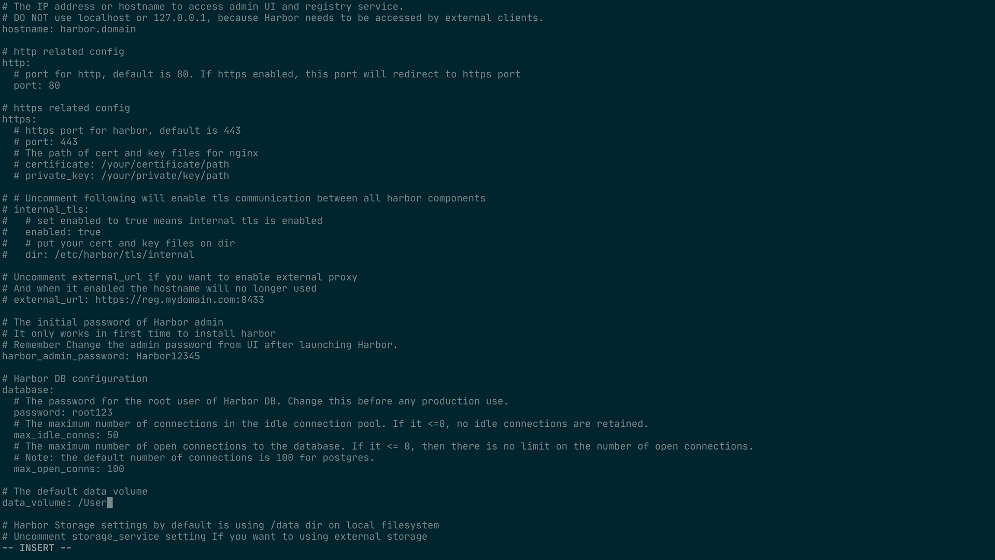
type("s/dap")
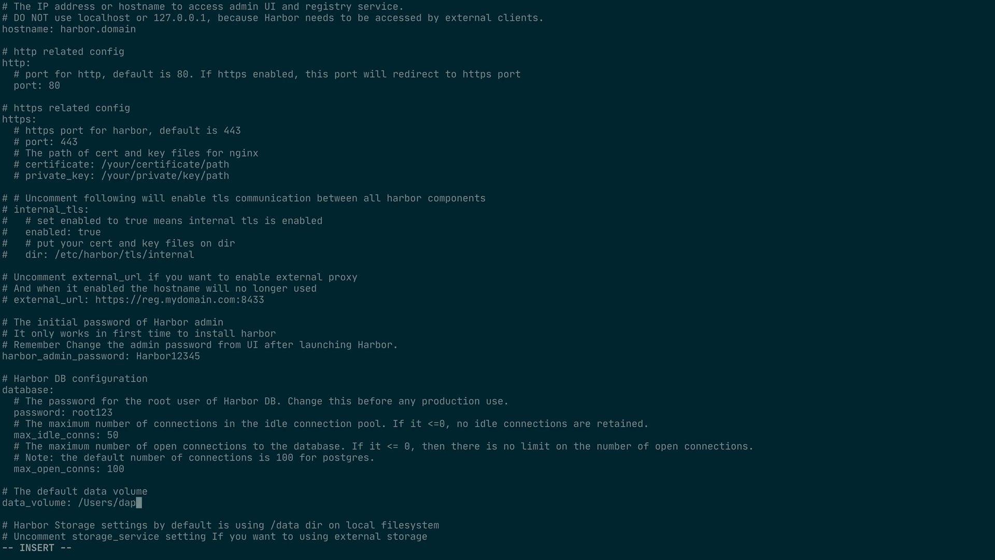
type("cak/tmp/harbor/data")
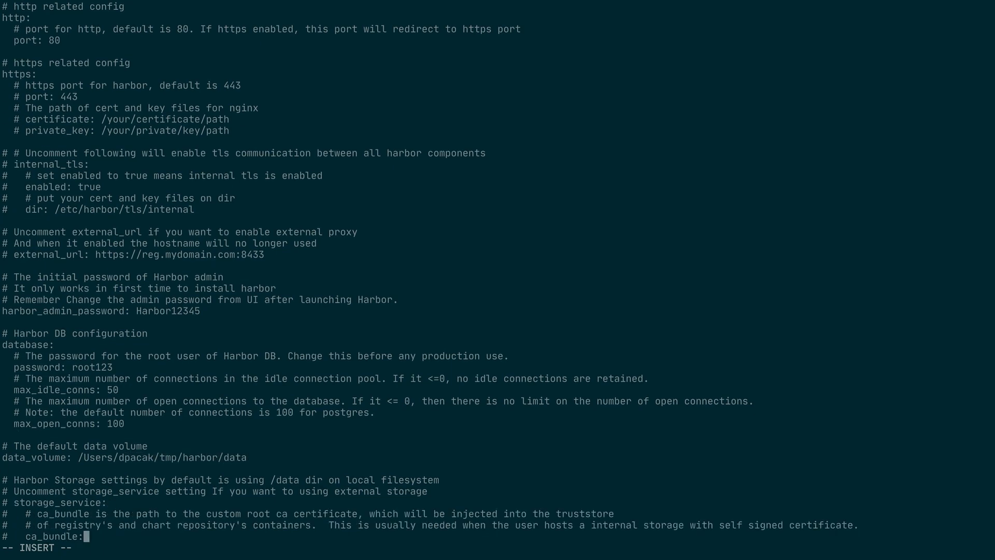
Step: Set the log location to /Users/dpacak/tmp/harbor/logs
scroll("down", 3)
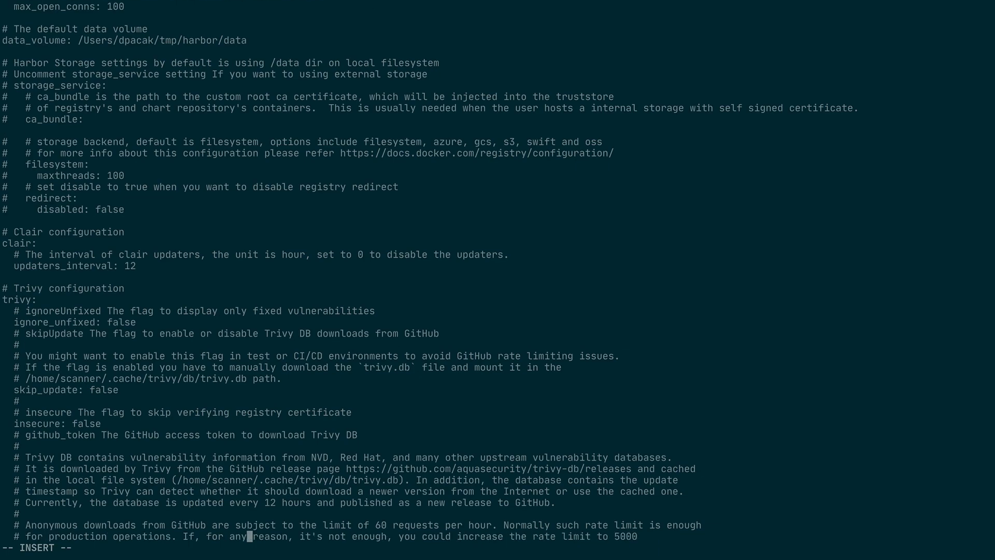
scroll("down", 3)
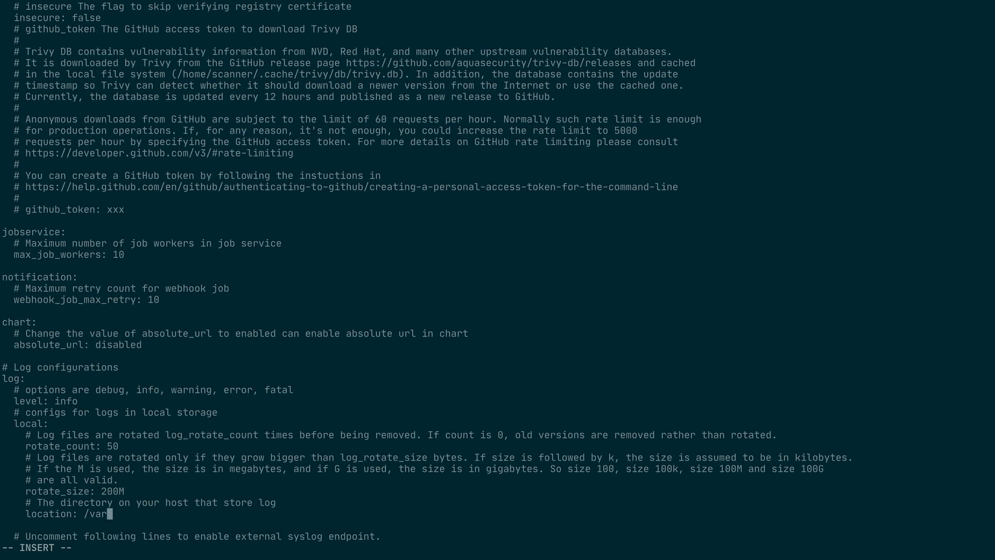
type("Users/")
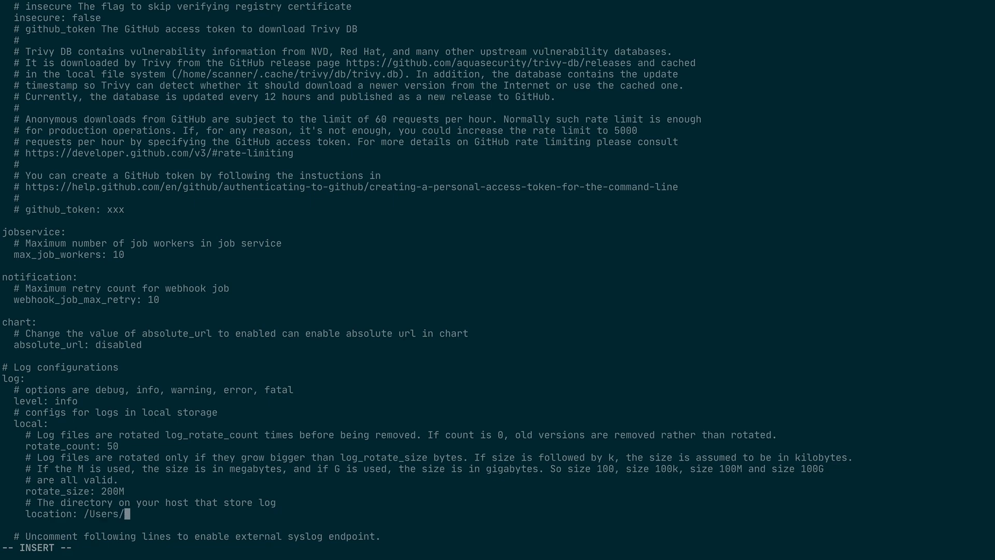
type("dpacak/tmp")
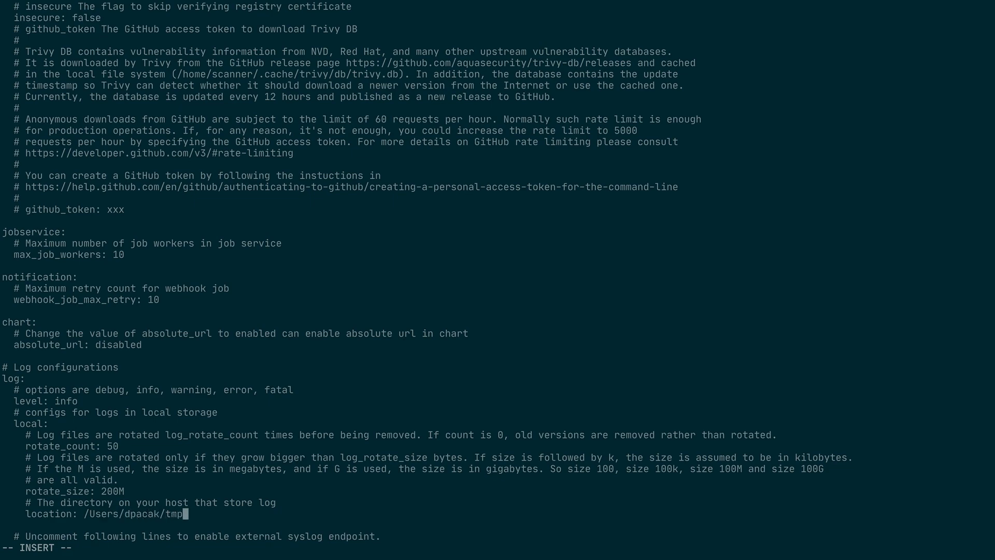
type("/harbor/logs")
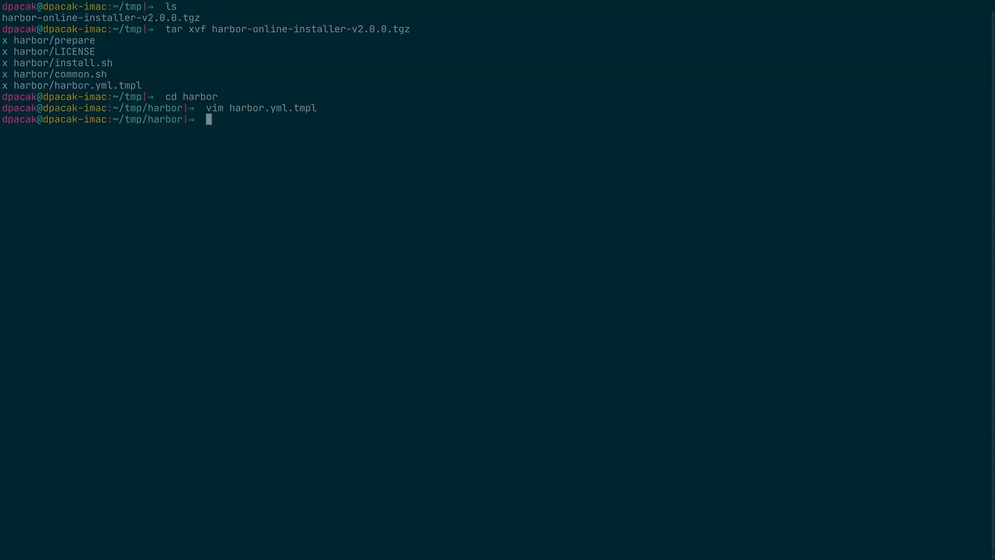
Step: Rename harbor.yml.tmpl to harbor.yml and run ./install.sh --with-notary --with-trivy
type("mv harbor.yml.tmpl")
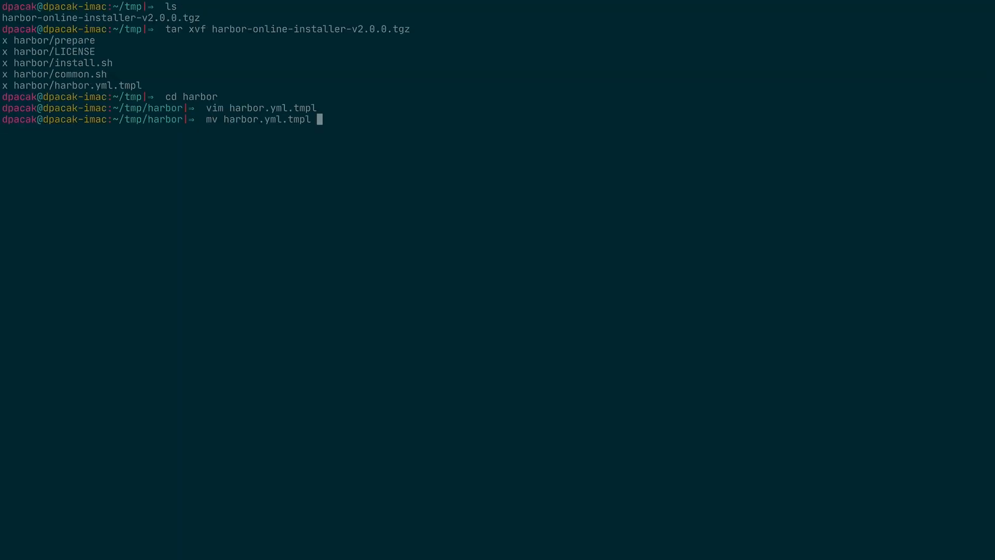
type("harbor.yml")
type("./")
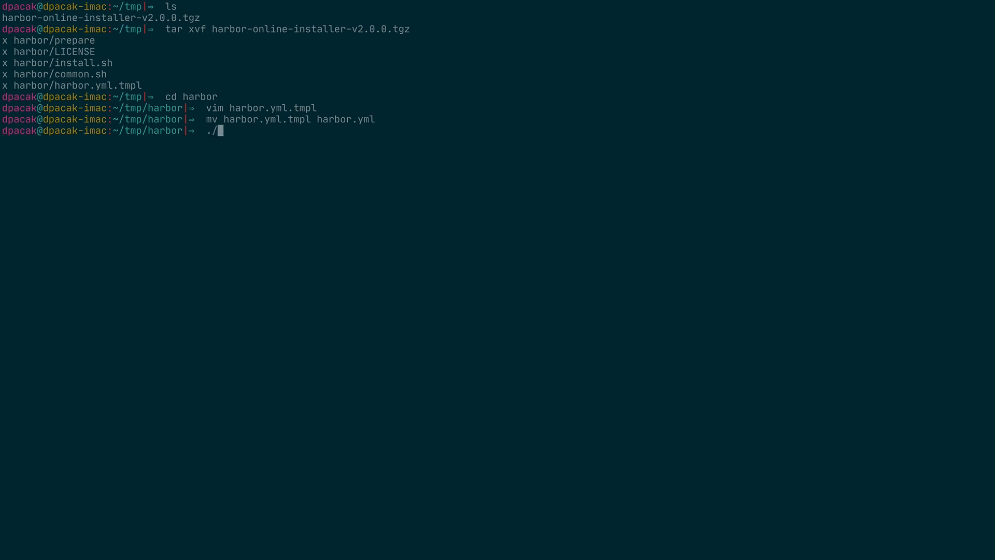
type("install.sh")
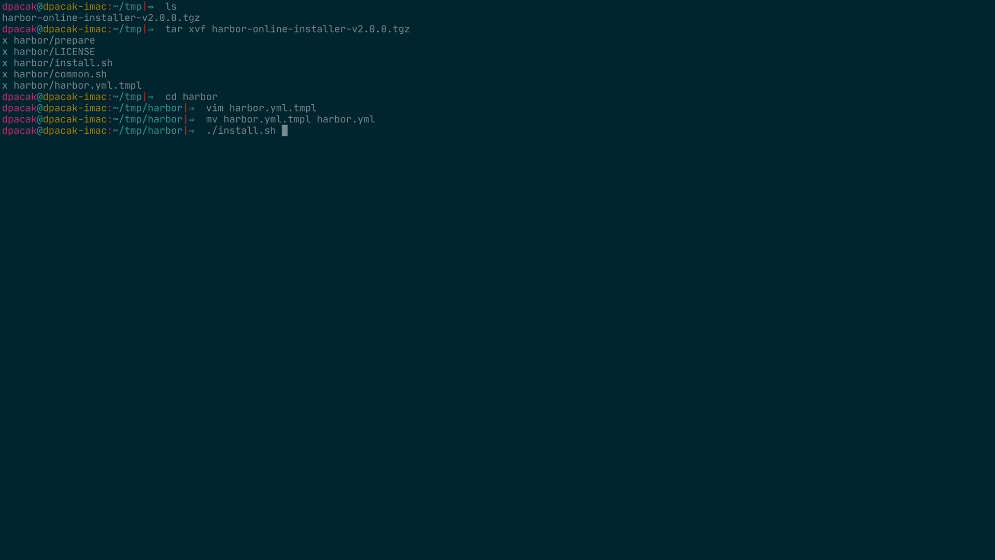
type("--wiht")
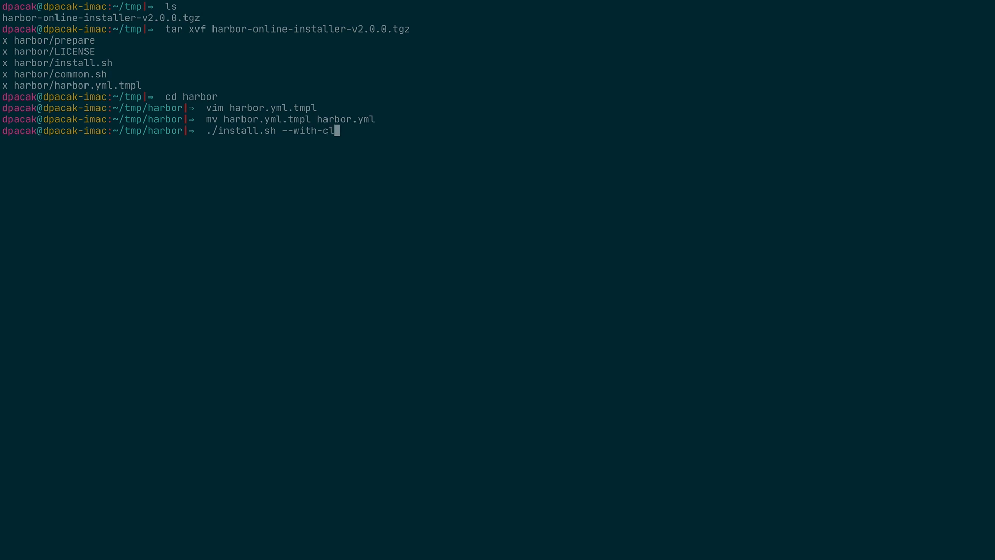
type("iar --wi")
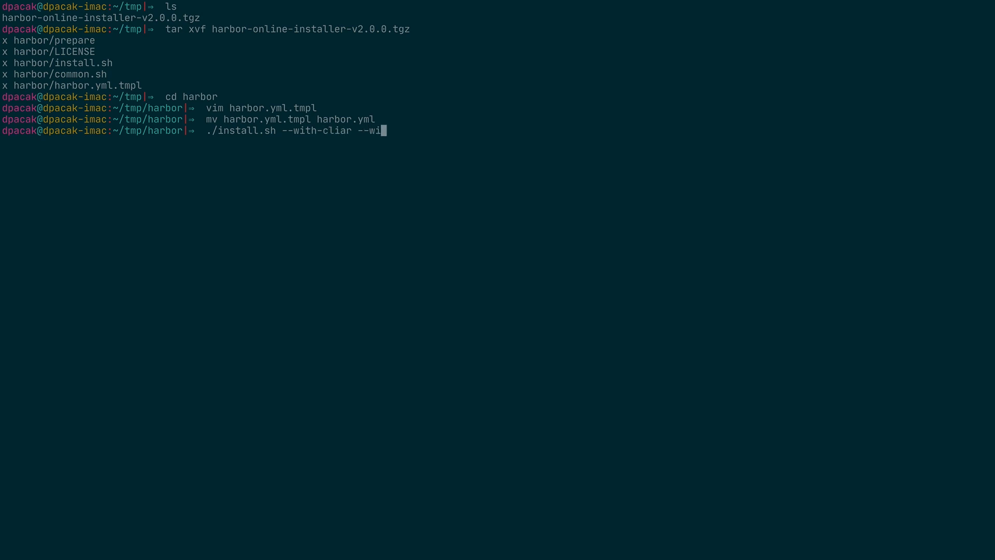
type("th-notra")
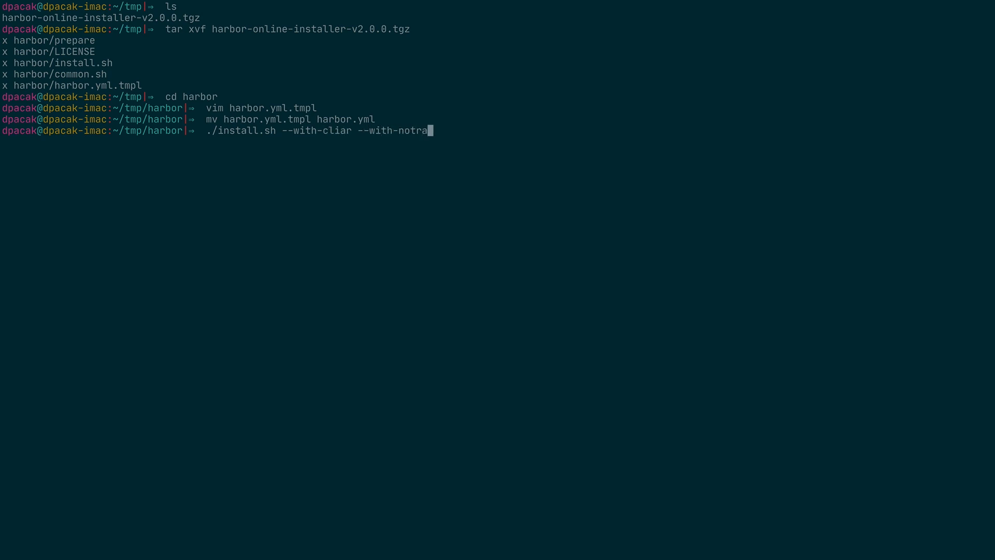
type("ry")
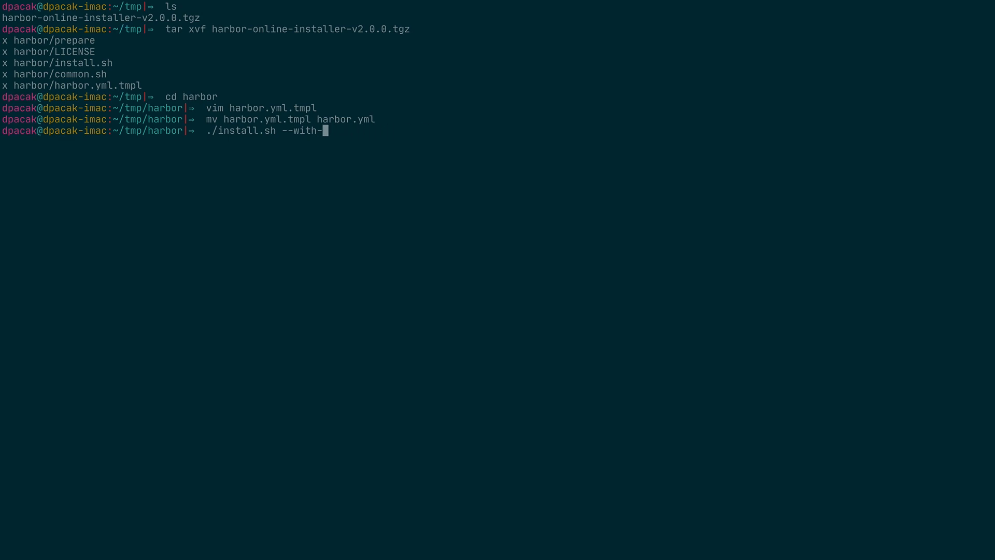
type("trivy")
type("ctop")
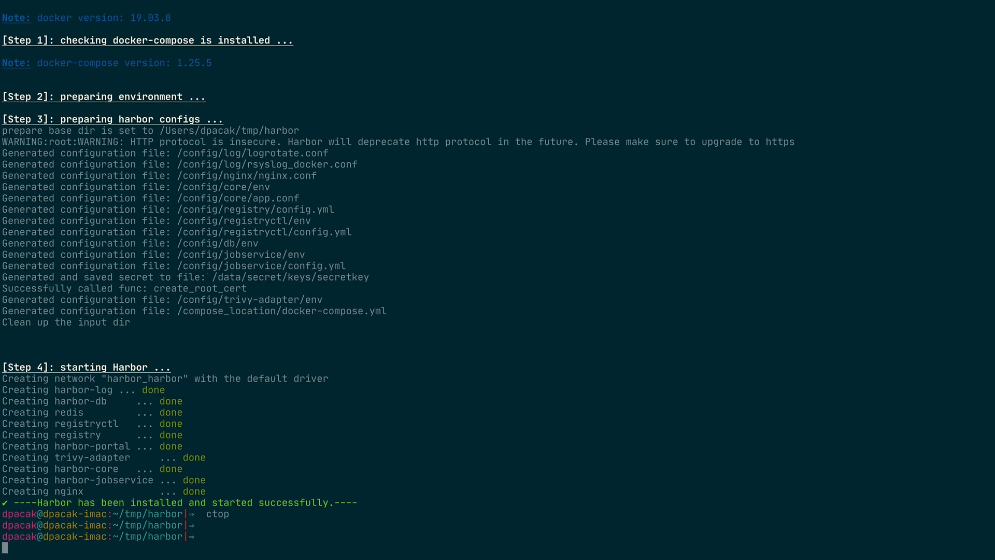
Step: Check /etc/hosts and push vuln-image:1.2.3 to harbor.domain/library
type("cat")
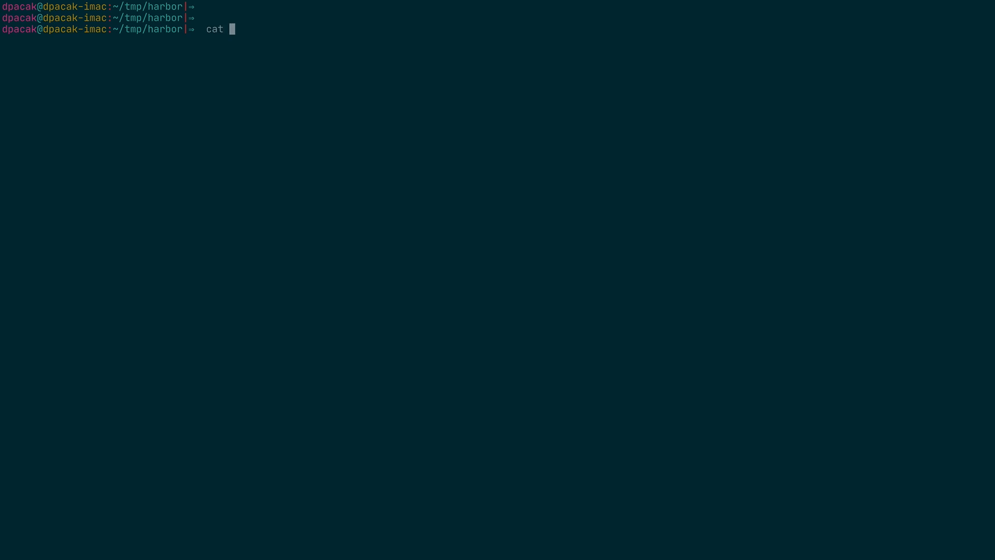
type("/etc/hosts")
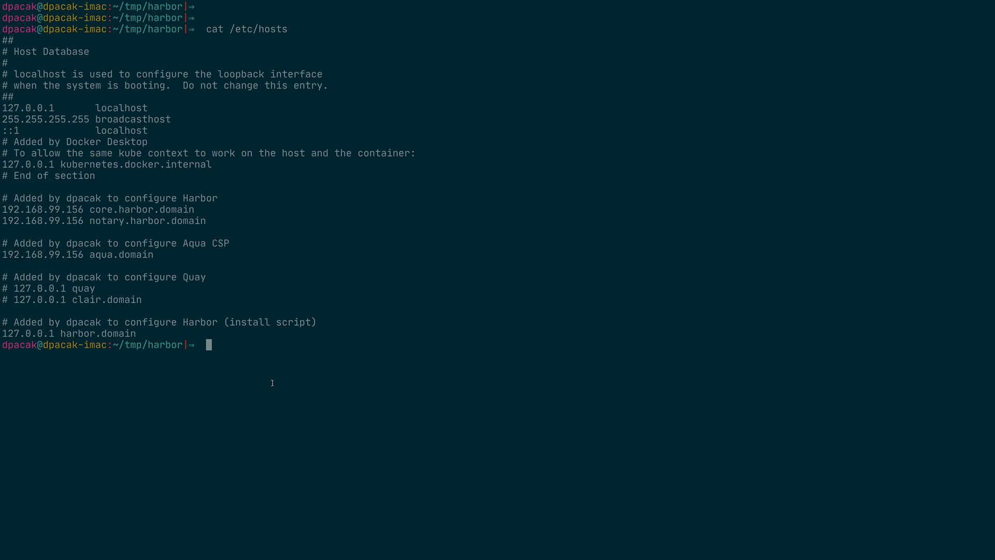
type("d")
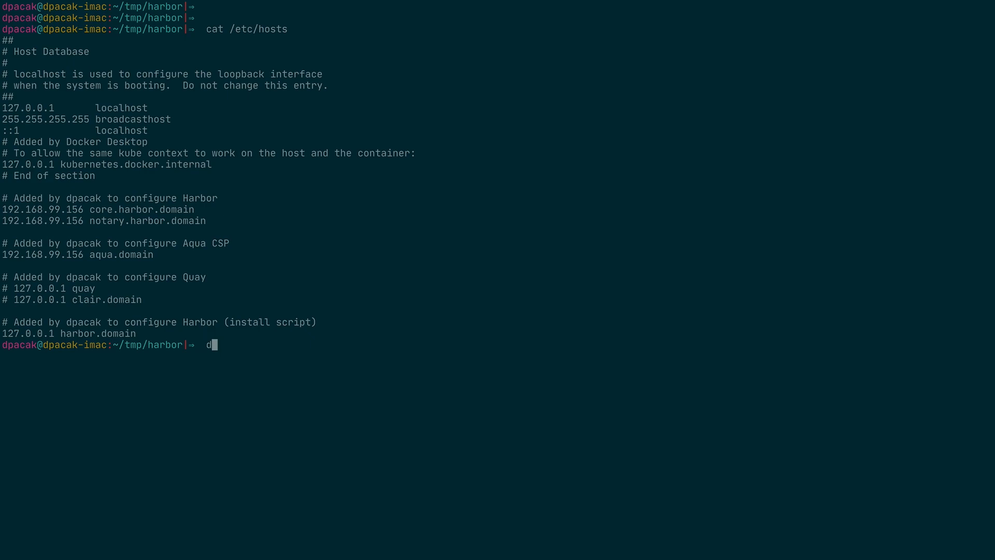
type("ocker push har")
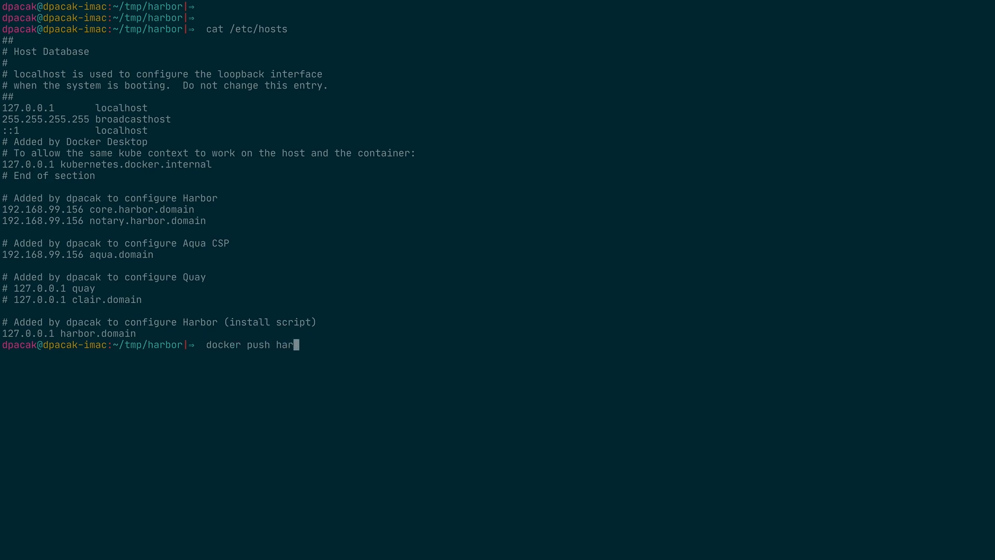
type("bor.domain/library/vuln-image:1.2.3")
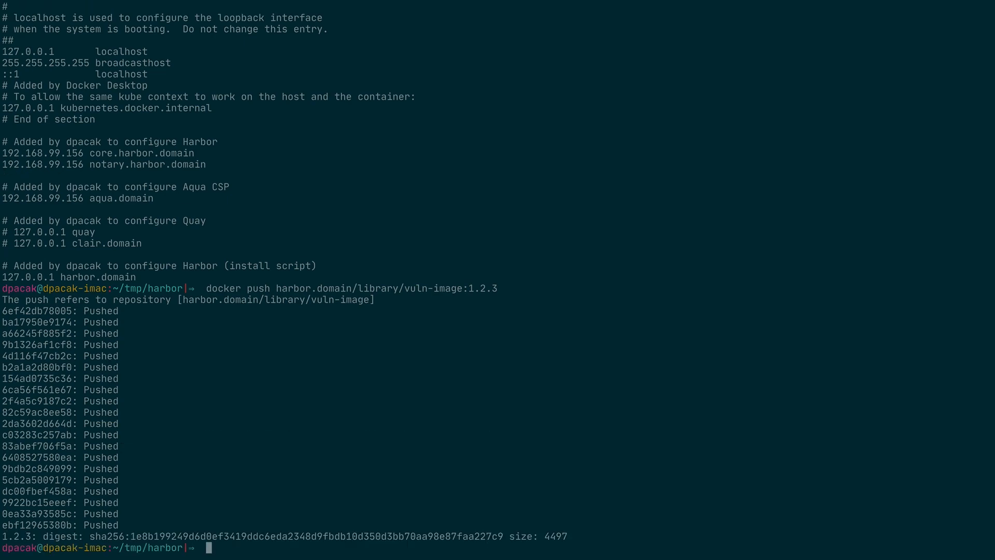
type("open http")
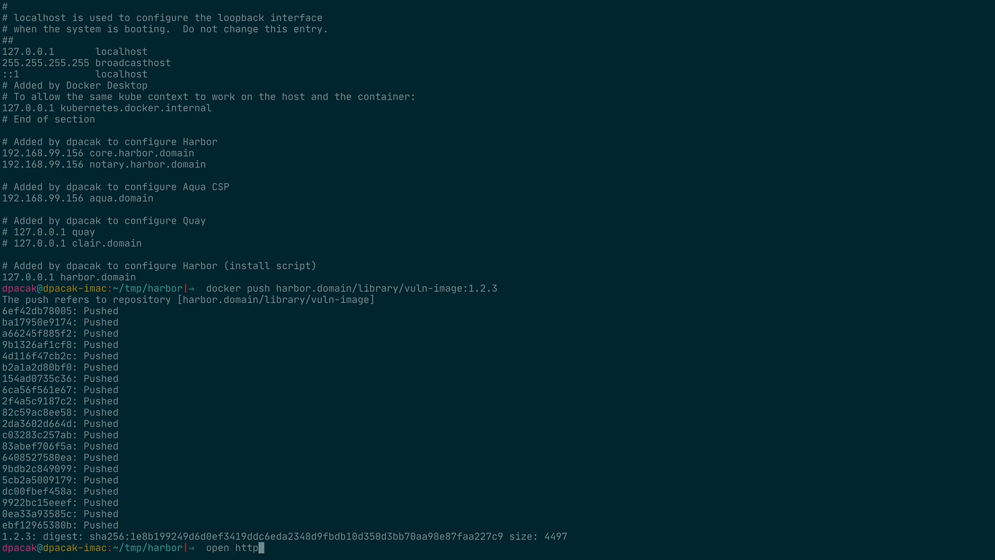
type("://harb")
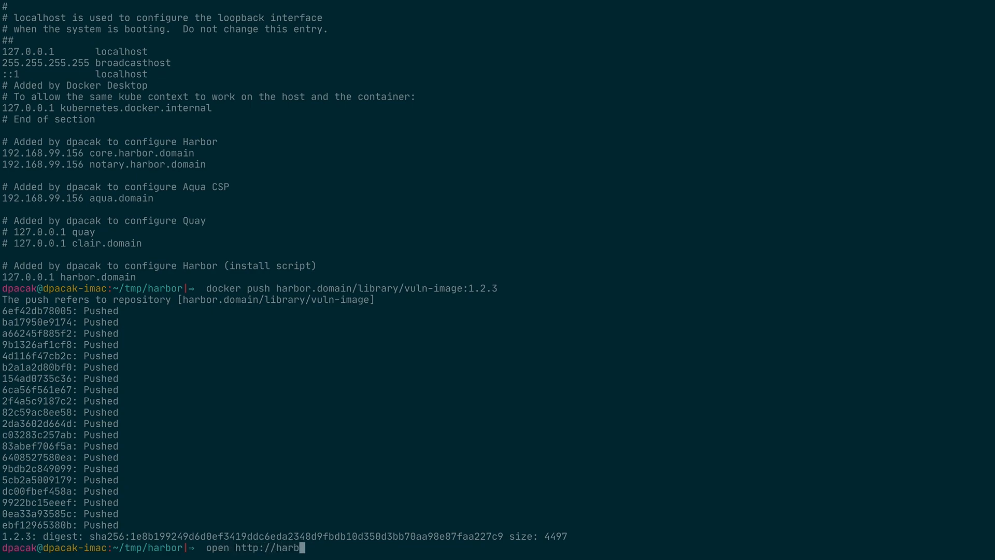
type("or.domain")
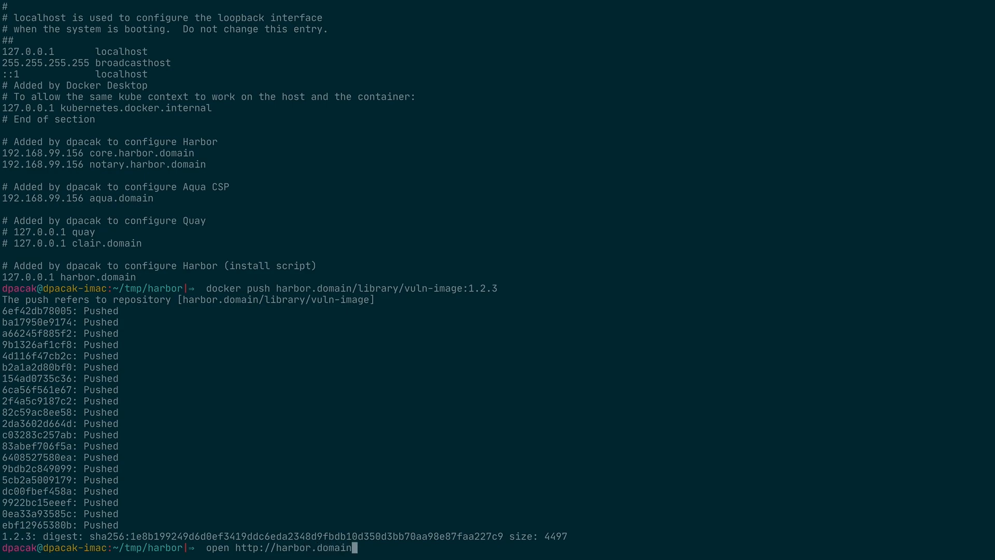
key("Return")
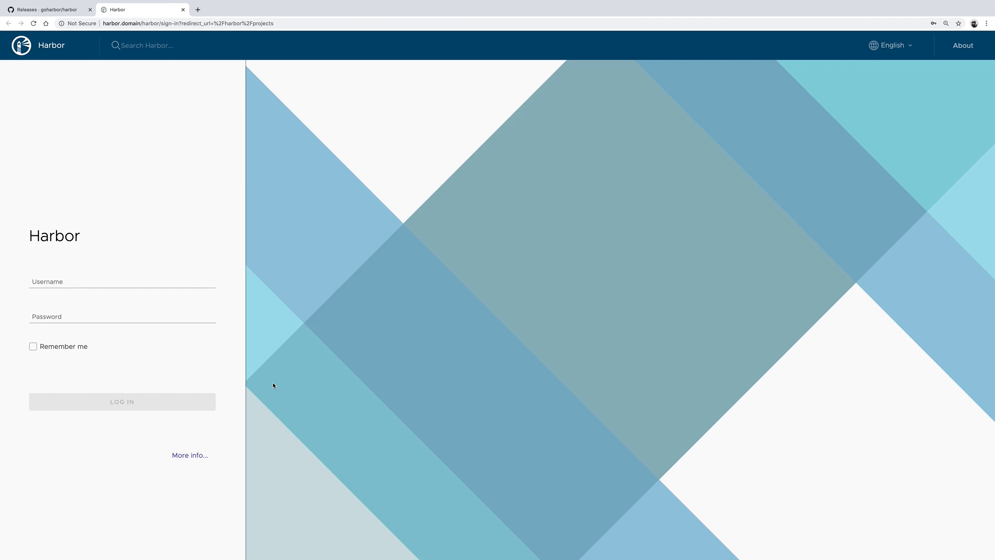
Step: Log in as admin and view Interrogation Services, where Trivy is the default scanner
type("admin")
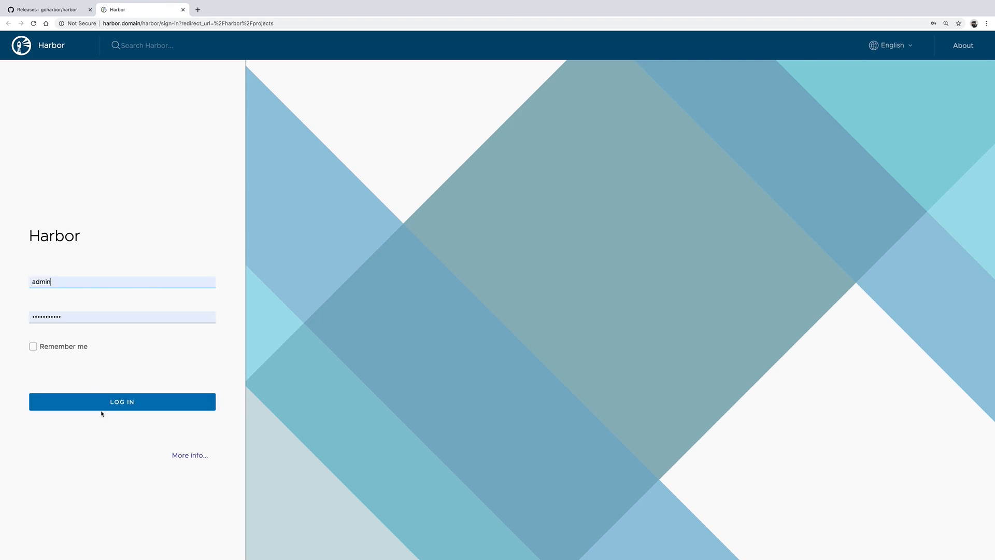
left_click(122, 401)
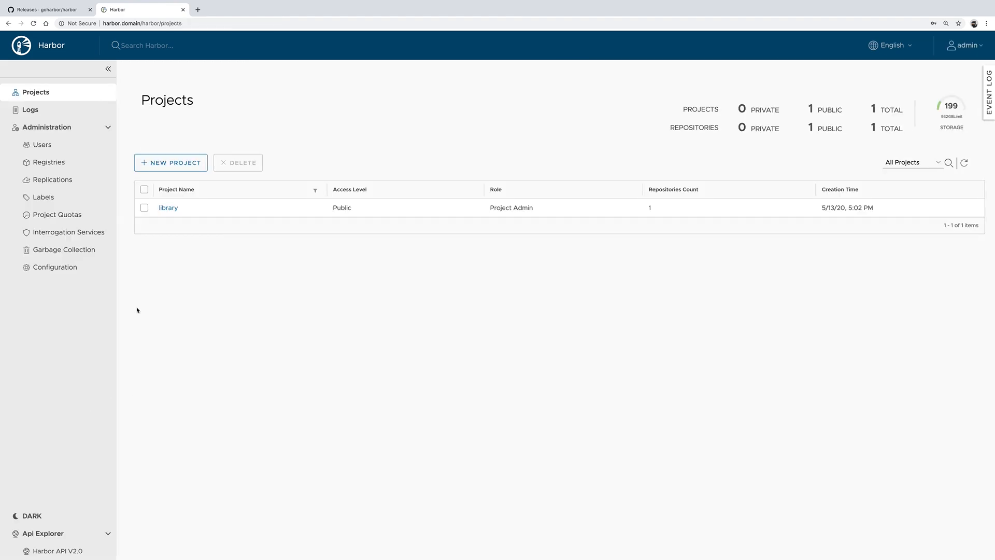
left_click(68, 232)
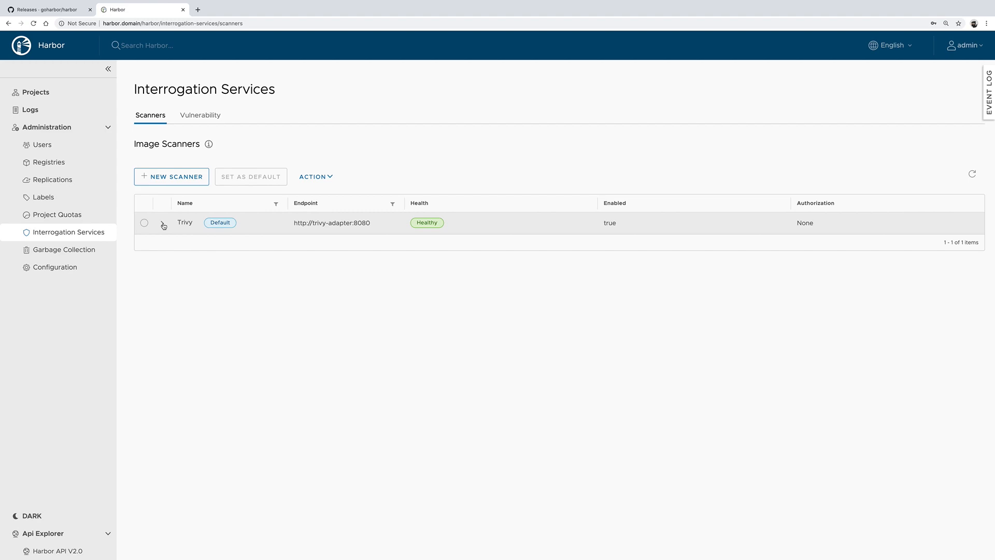
Step: Expand Trivy's scanner details, then go back to the Projects list
left_click(164, 223)
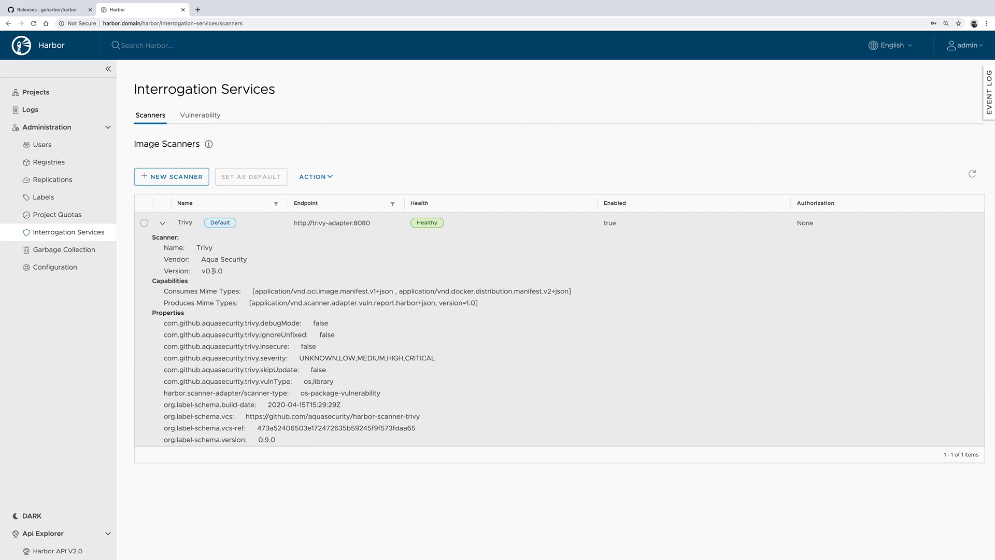
left_click(36, 92)
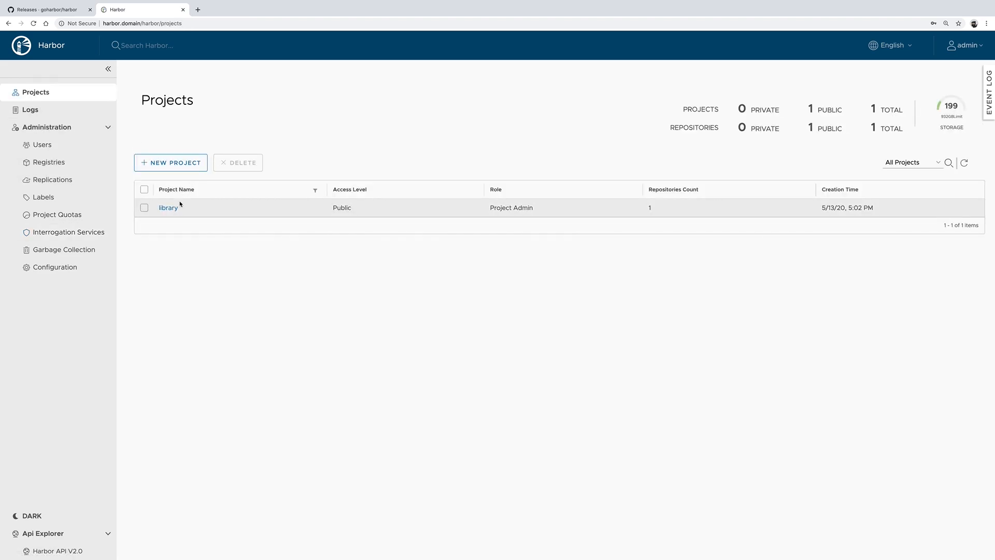
Step: Scan library/vuln-image 1.2.3 for 73 vulnerabilities (66 fixable) and open its digest details
left_click(168, 207)
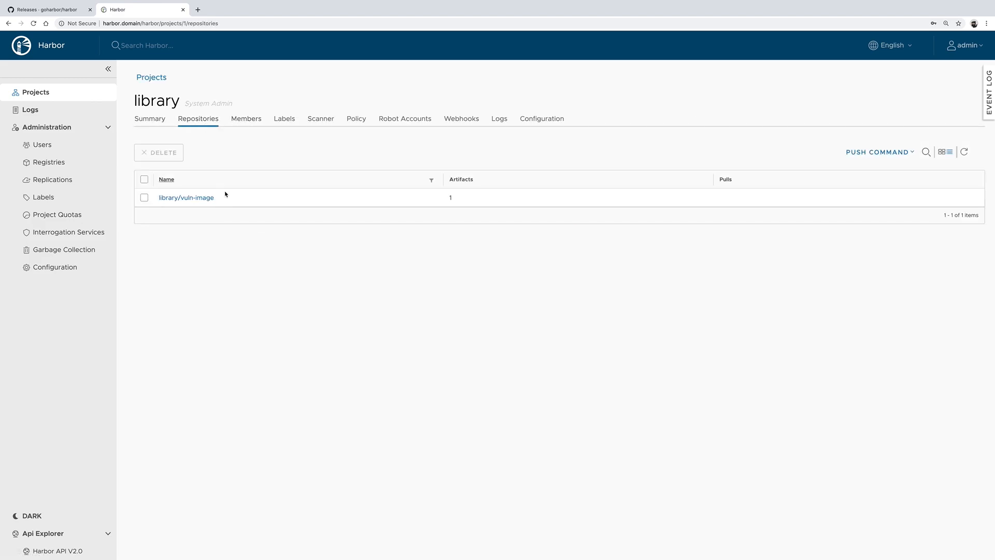
left_click(186, 197)
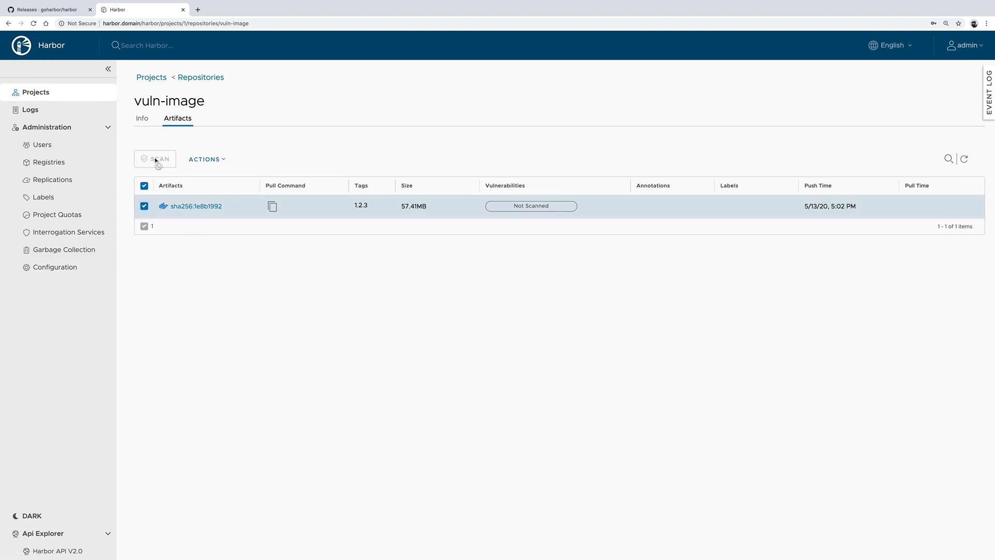
left_click(155, 159)
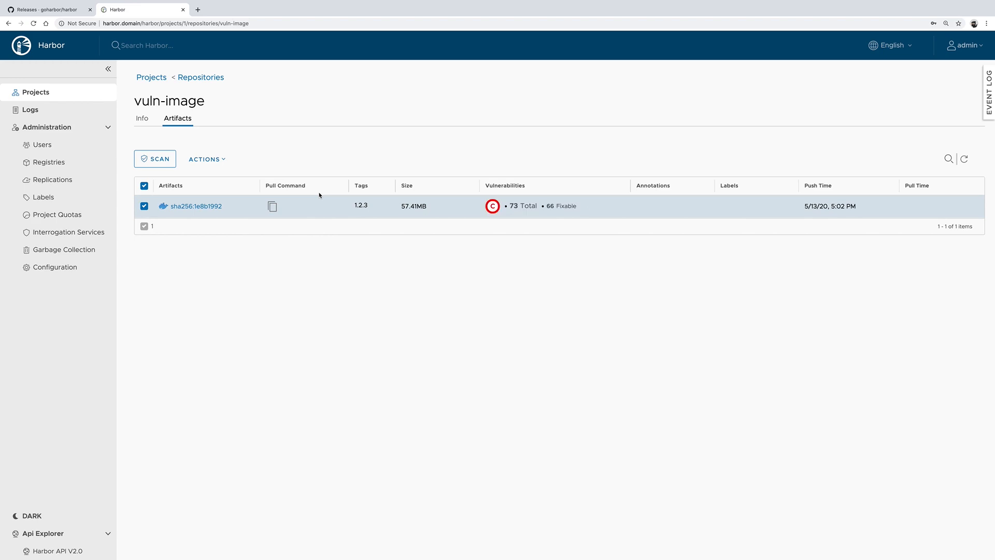
mouse_move(651, 261)
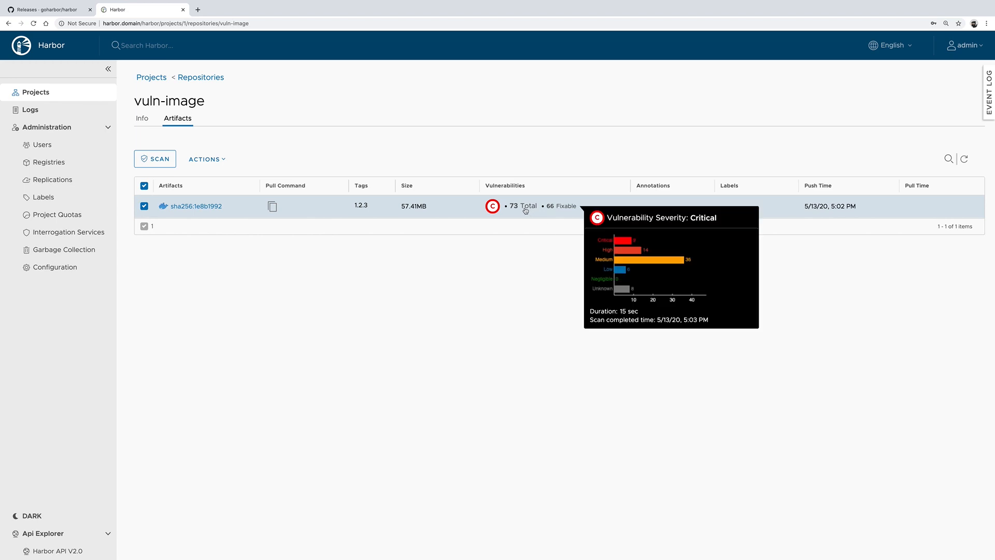
mouse_move(203, 214)
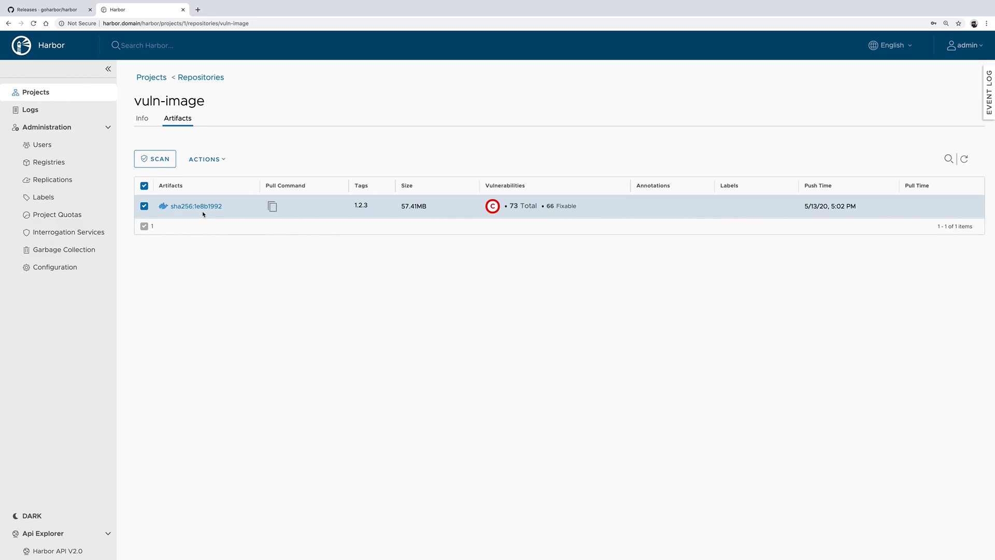
left_click(195, 206)
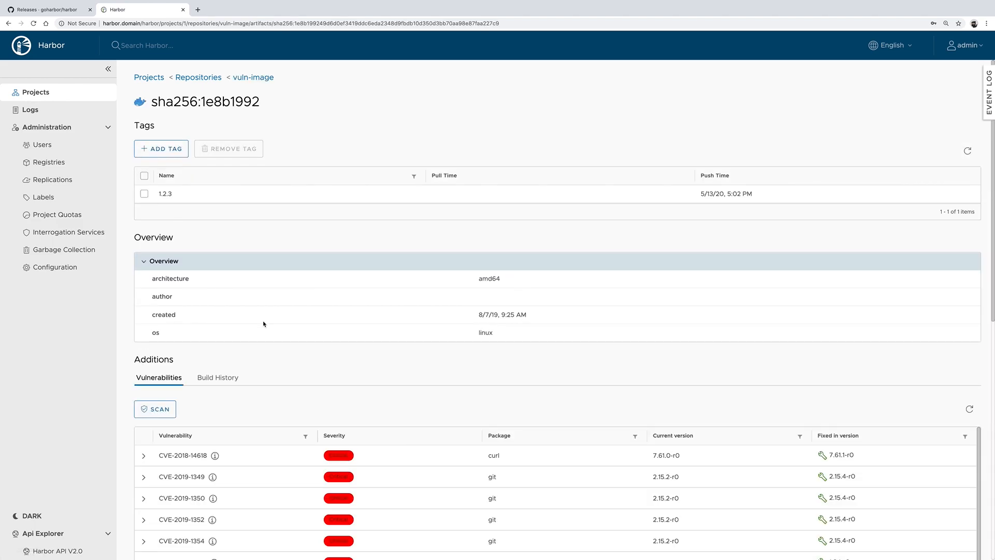
Step: Read CVE-2018-14618's description and reference links, then return to the v2.0.0 release notes
scroll("down", 3)
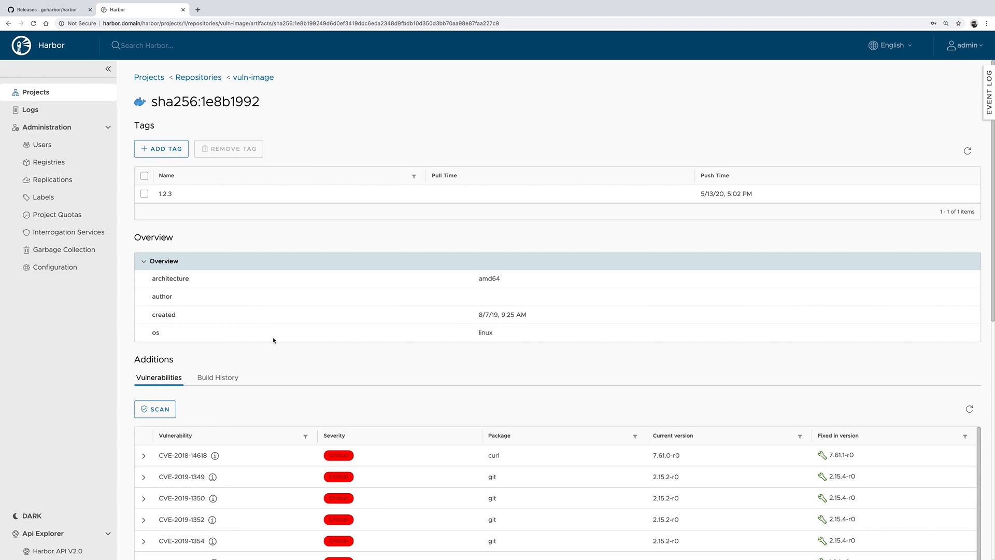
scroll("down", 3)
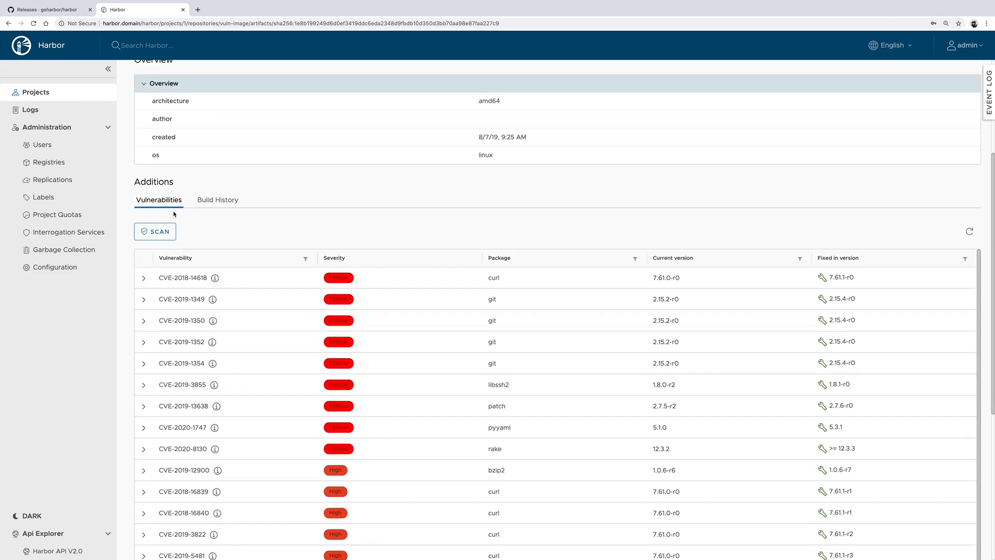
left_click(144, 277)
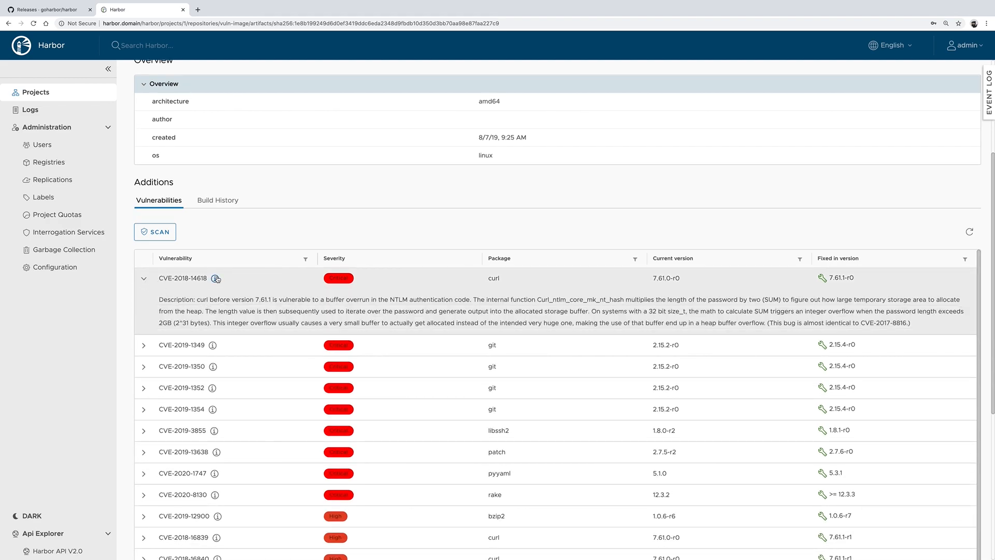
left_click(218, 278)
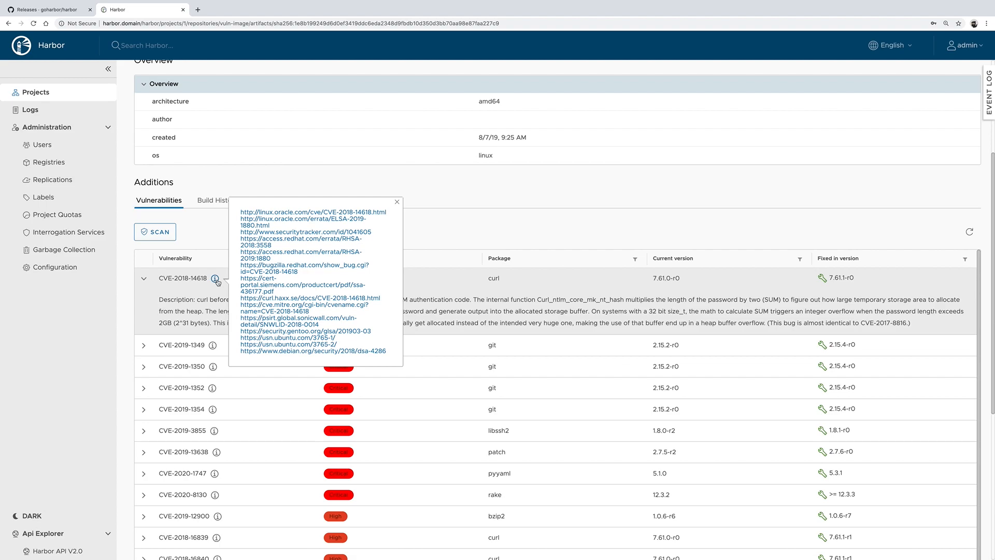
left_click(396, 201)
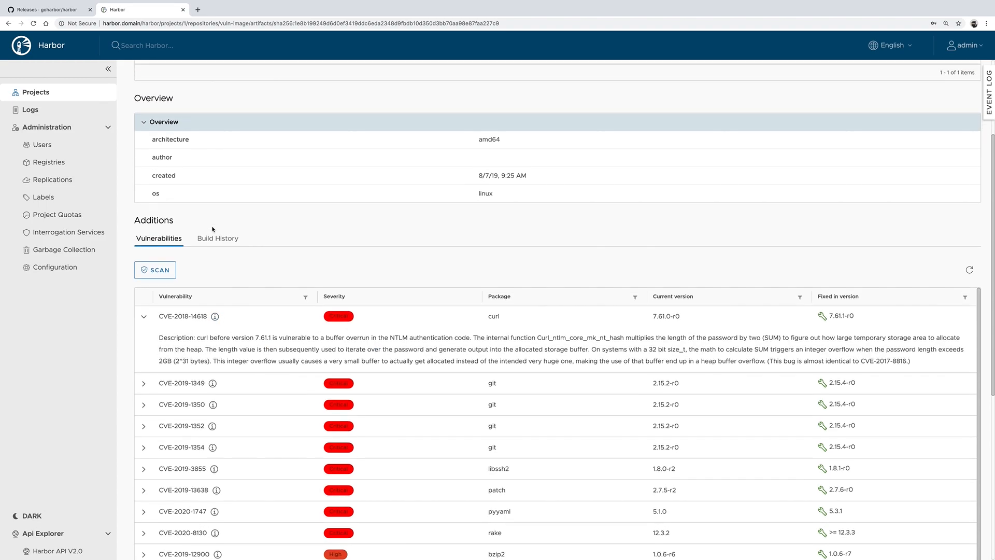
scroll("up", 3)
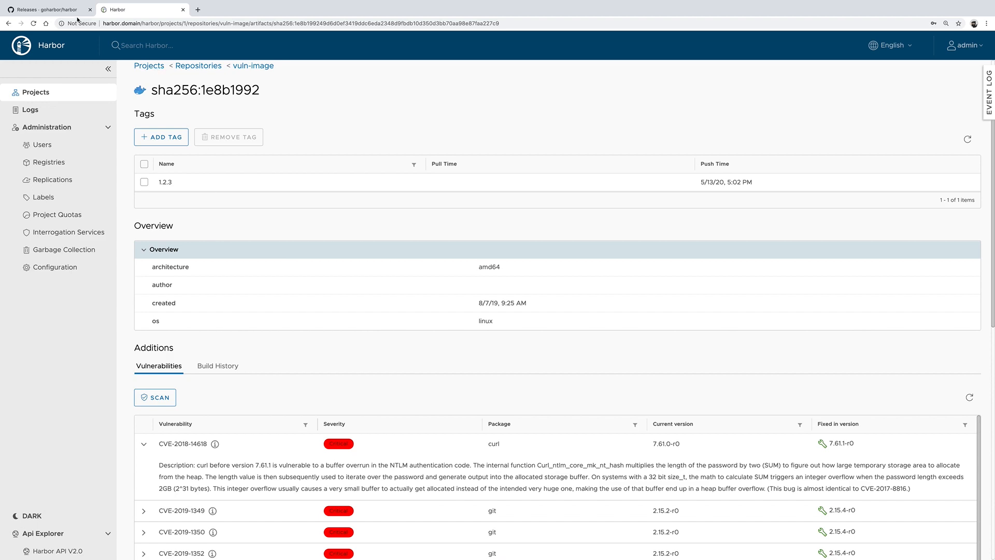
left_click(48, 8)
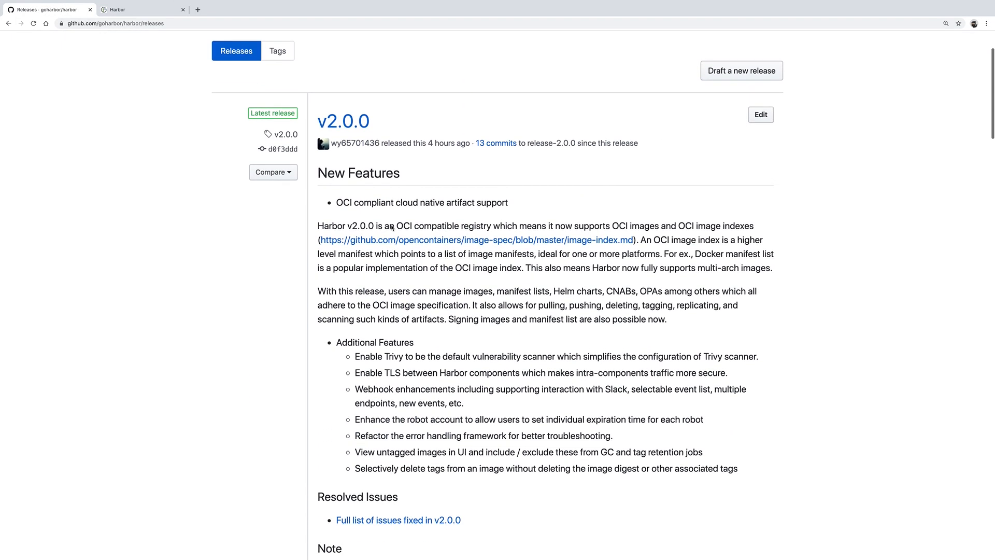
scroll("down", 3)
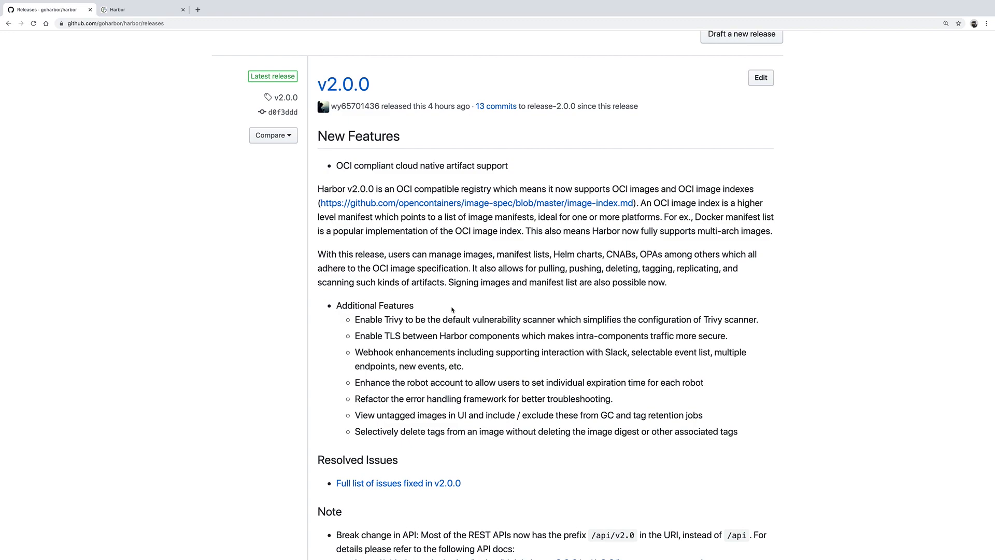